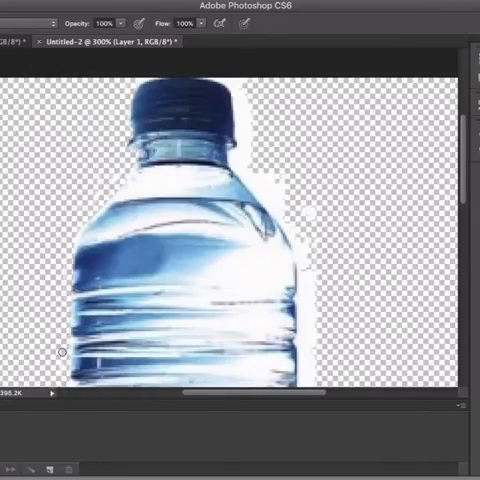
scroll("down", 3)
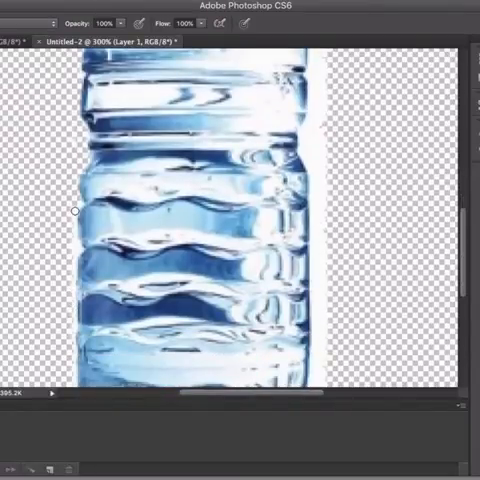